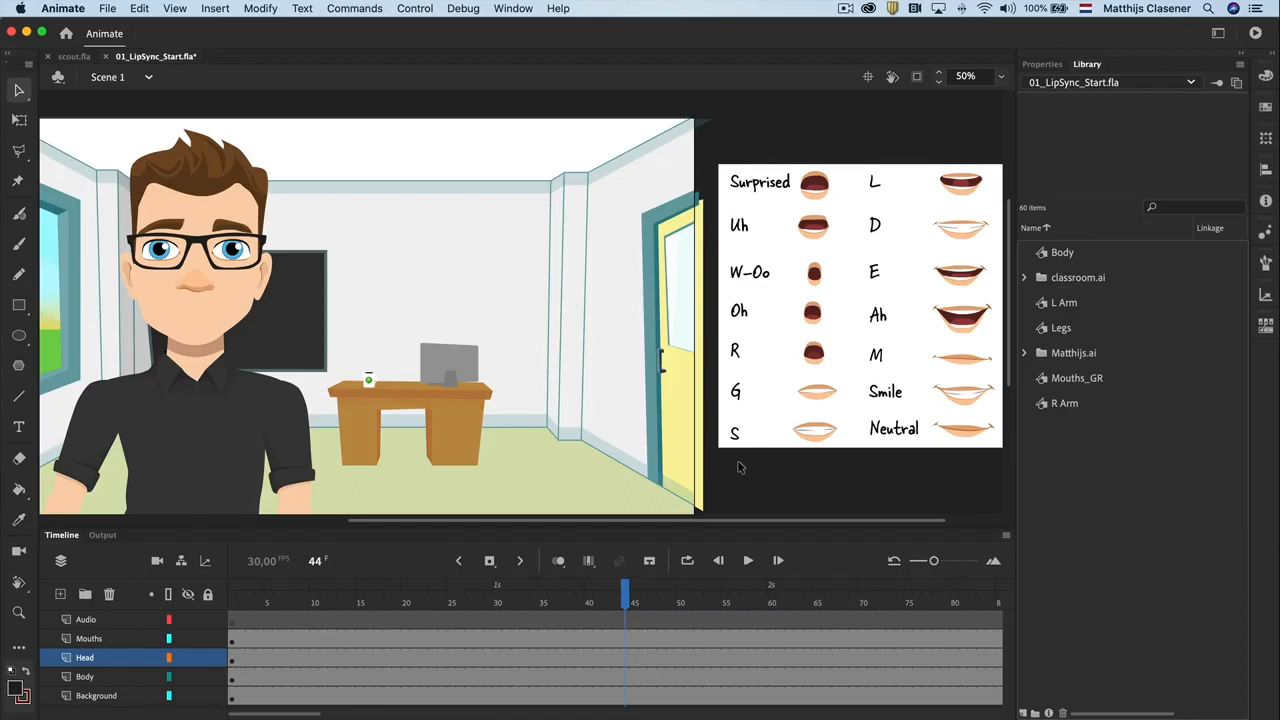
mouse_move(676, 440)
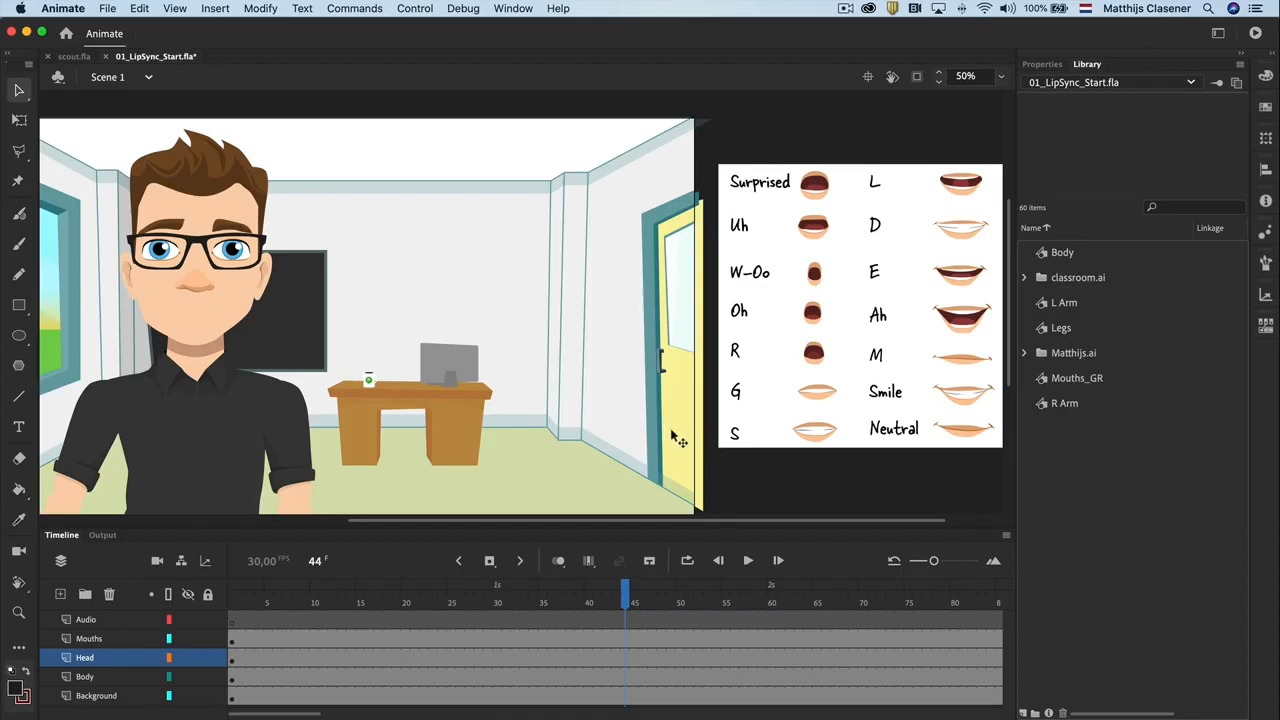
mouse_move(604, 430)
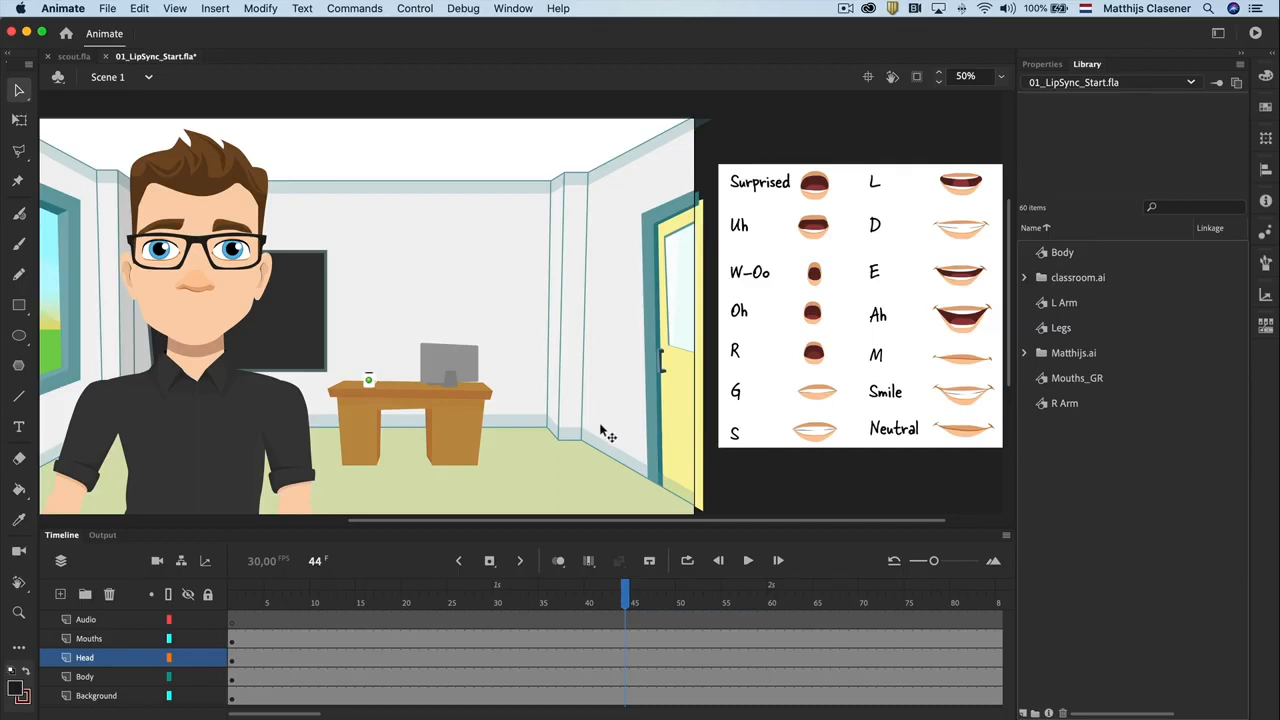
mouse_move(596, 440)
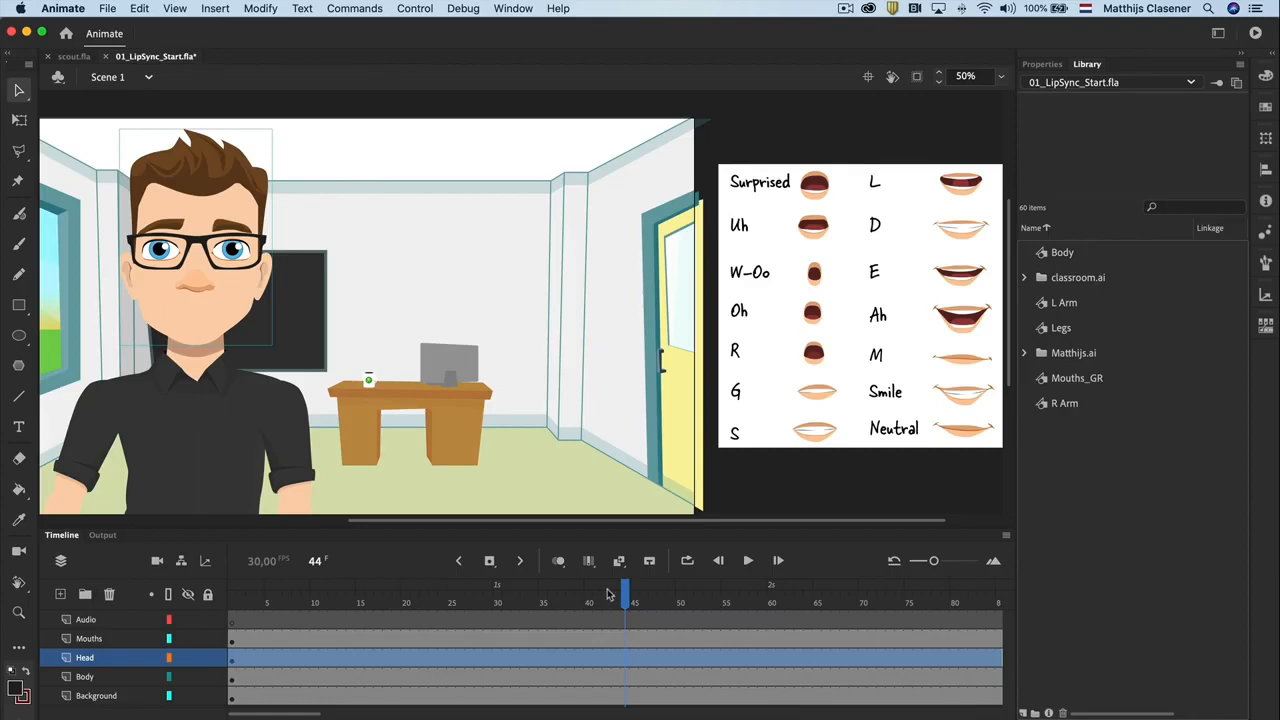
mouse_move(604, 588)
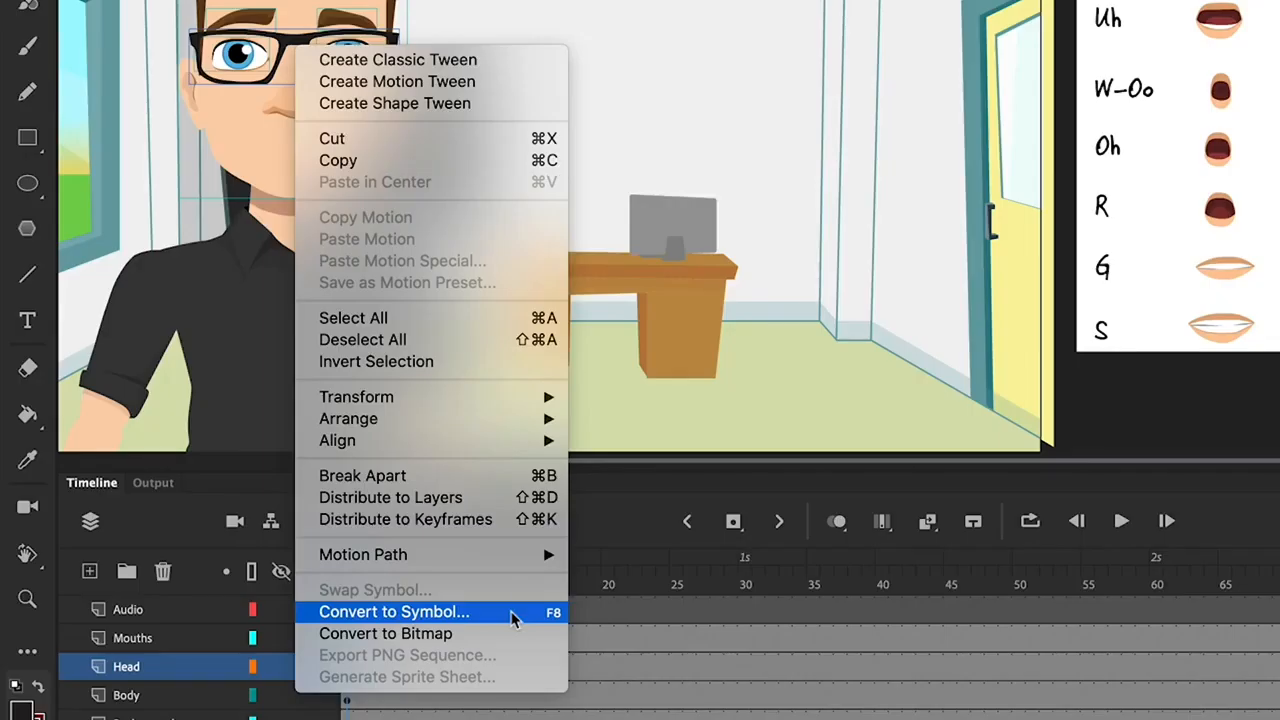
Convert the head artwork to a Graphic symbol named 'Head'.
click(392, 612)
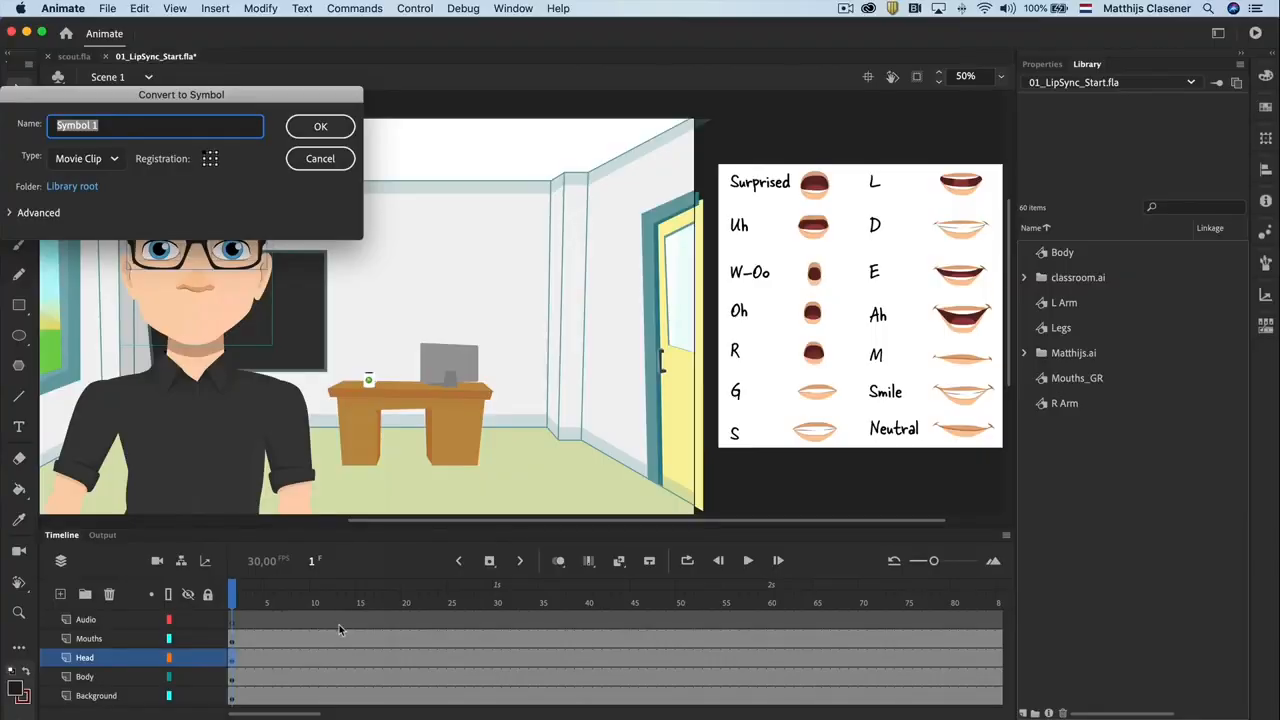
text(Head)
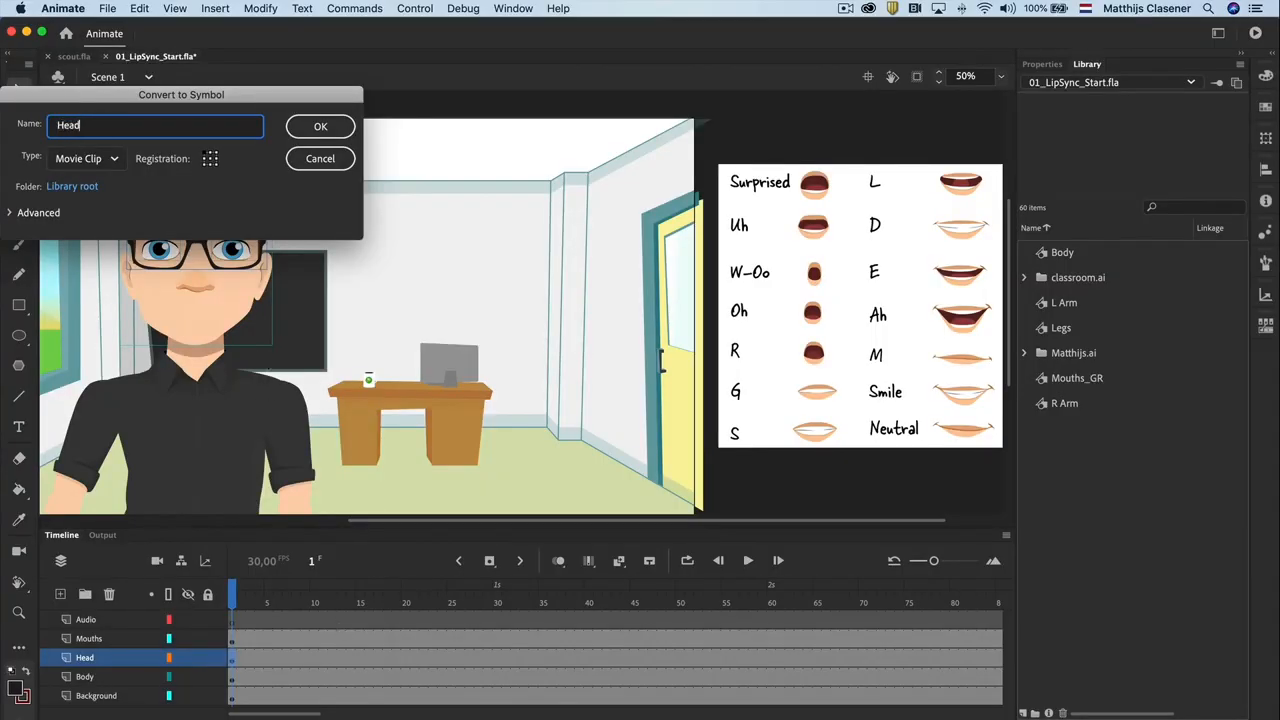
click(84, 158)
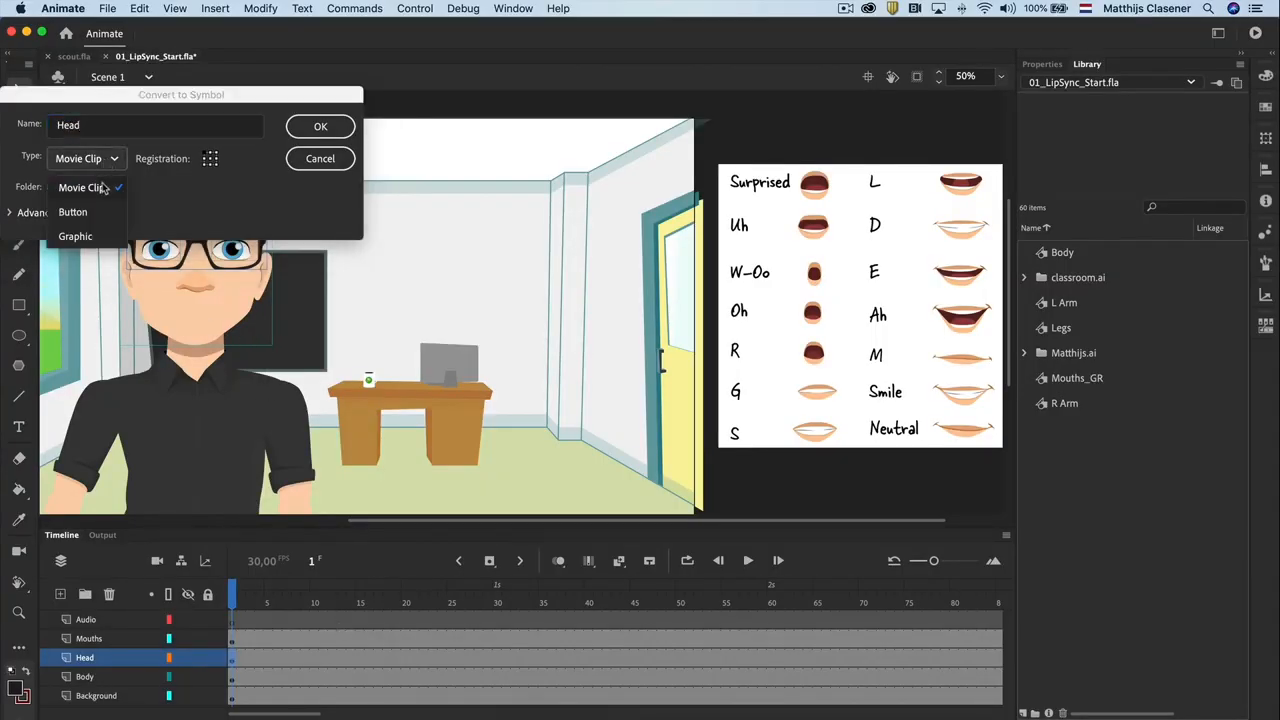
click(76, 236)
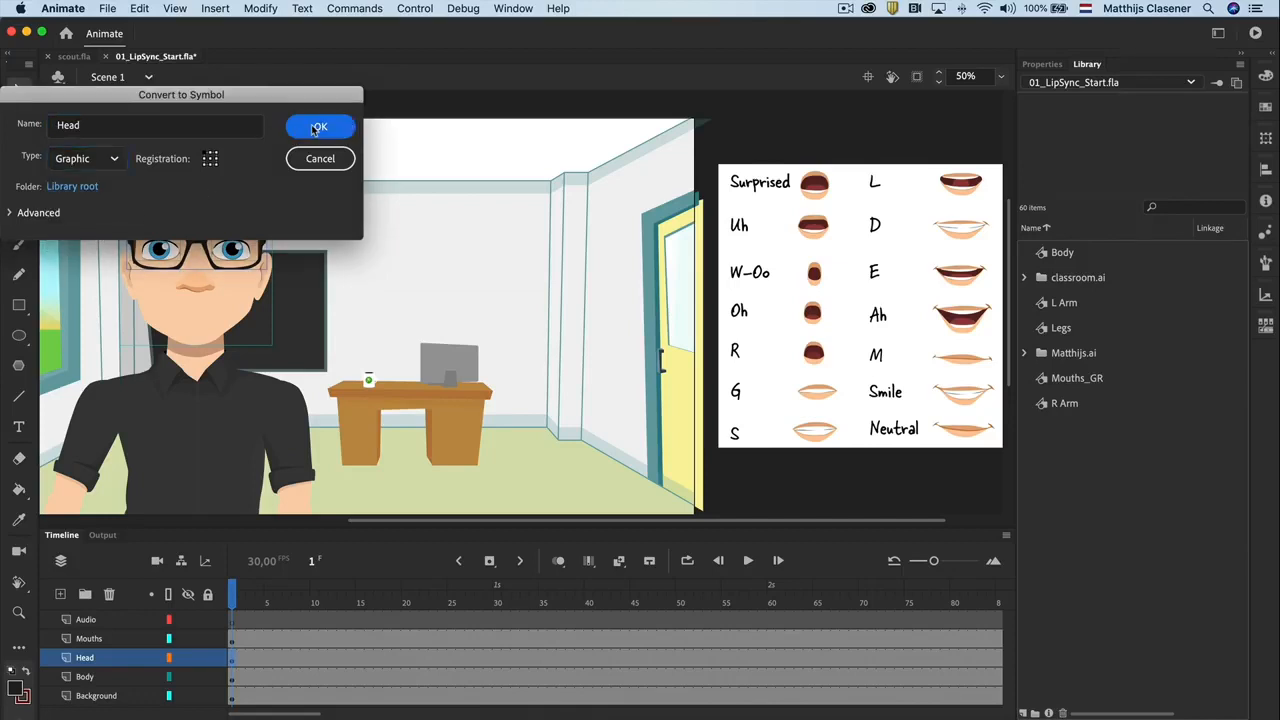
click(320, 128)
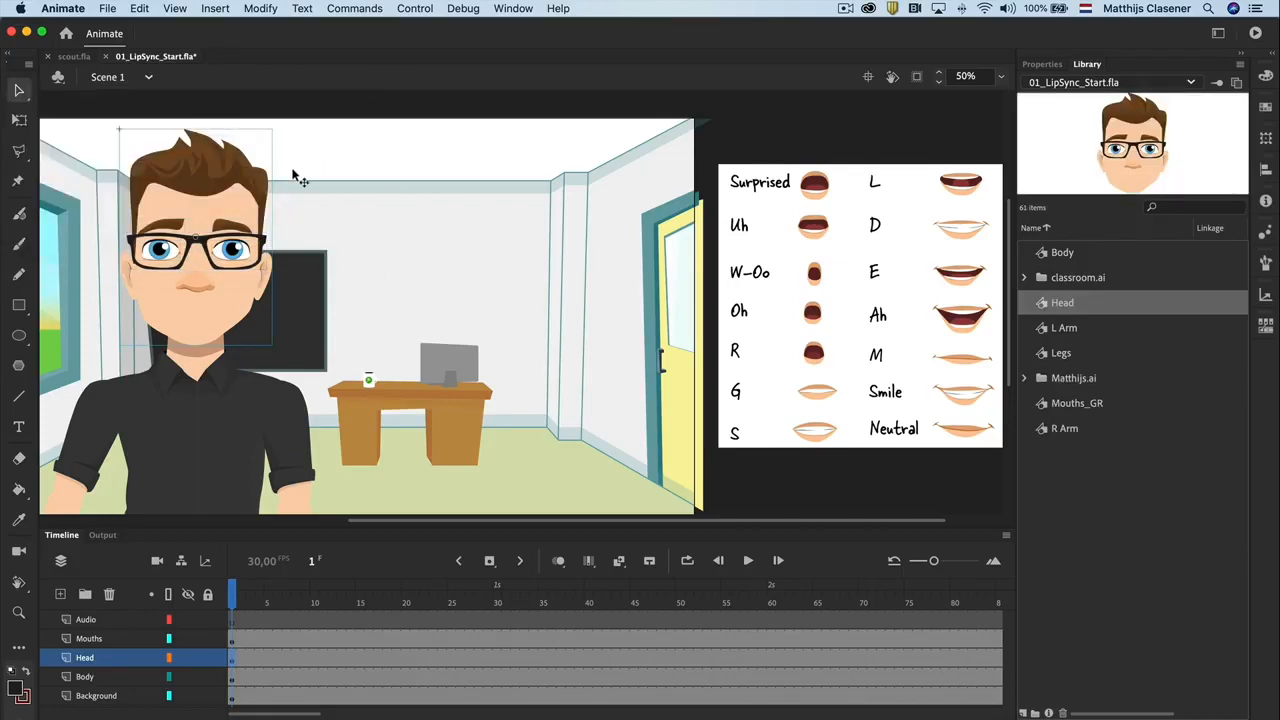
Enter the Head symbol, return to Scene 1, then enter the symbol again for editing.
double_click(224, 200)
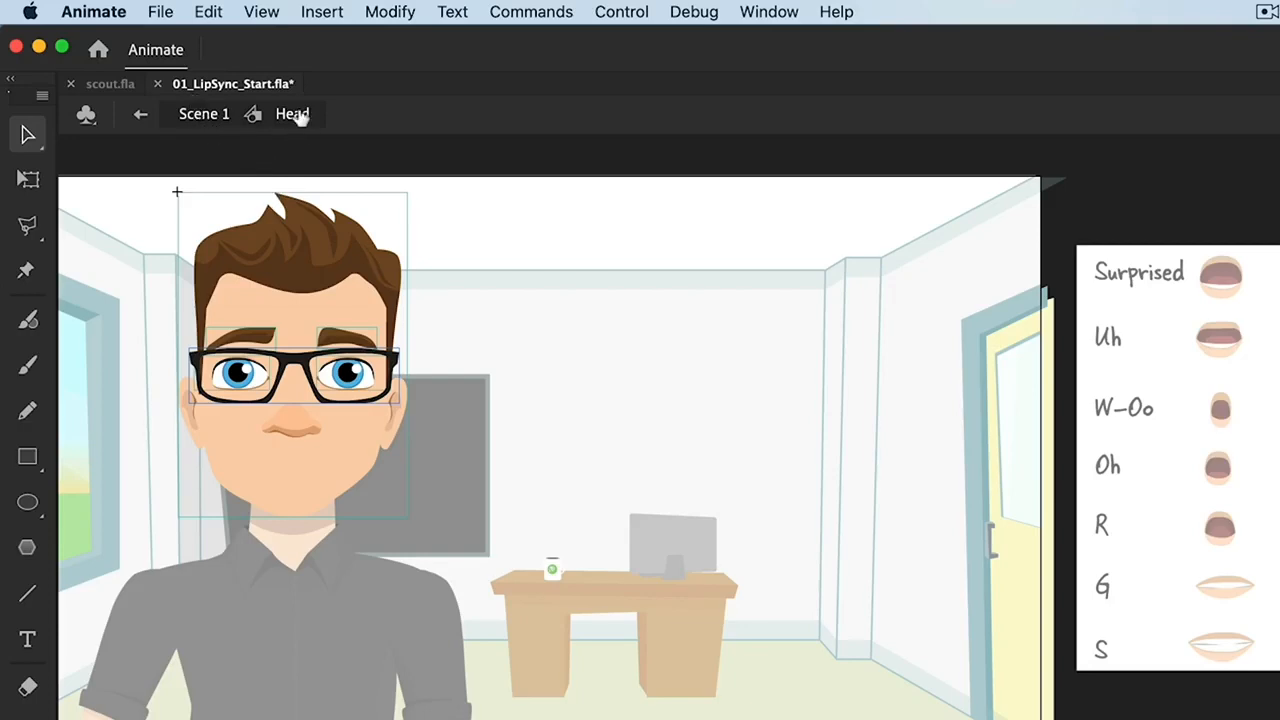
mouse_move(212, 104)
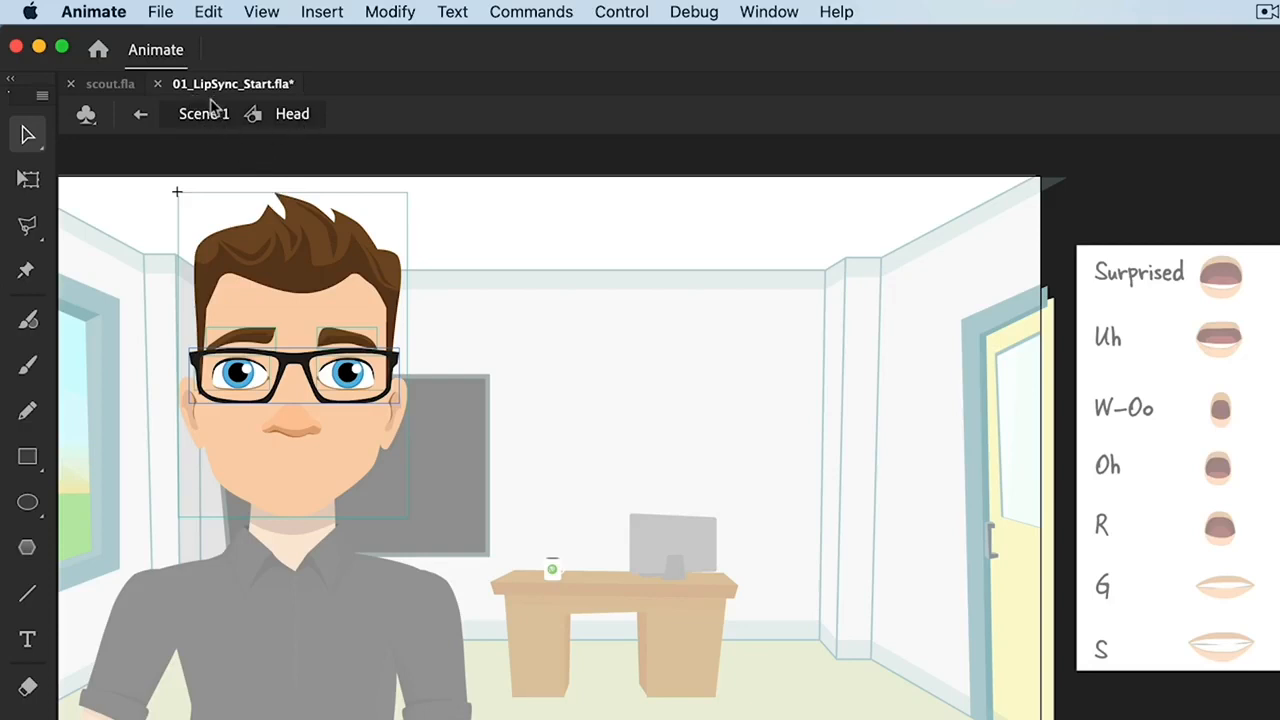
click(140, 112)
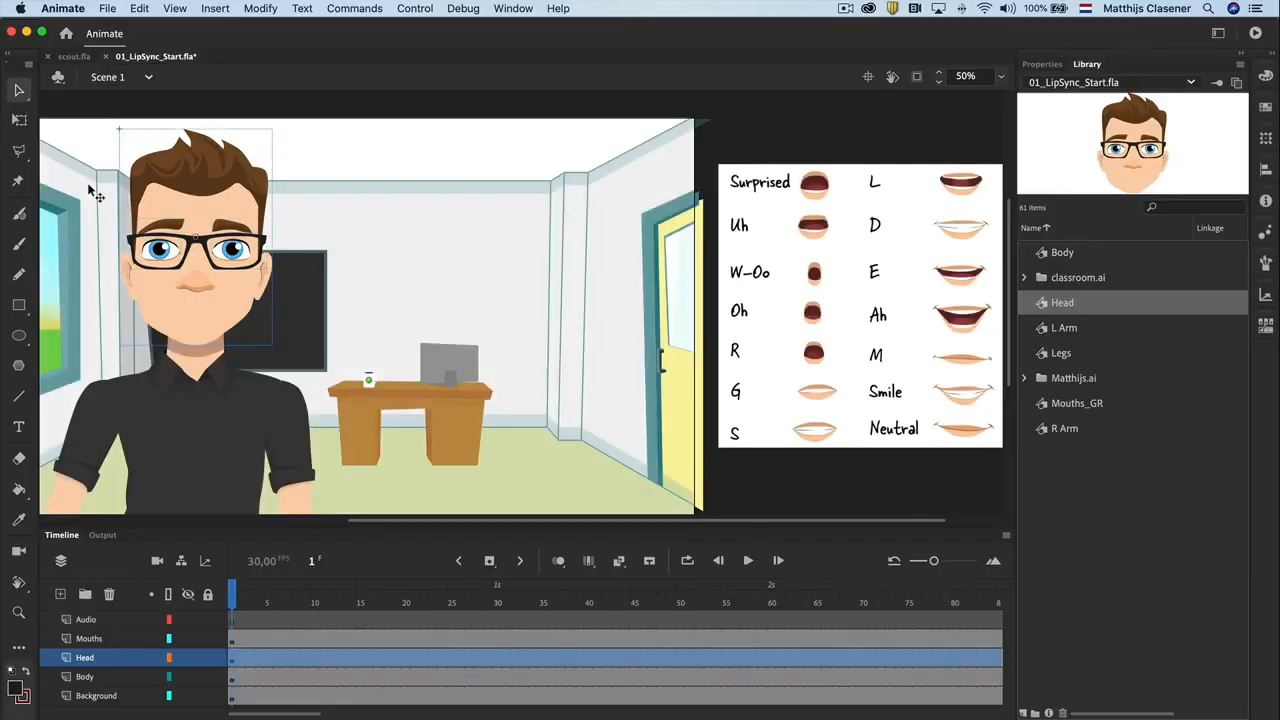
mouse_move(220, 190)
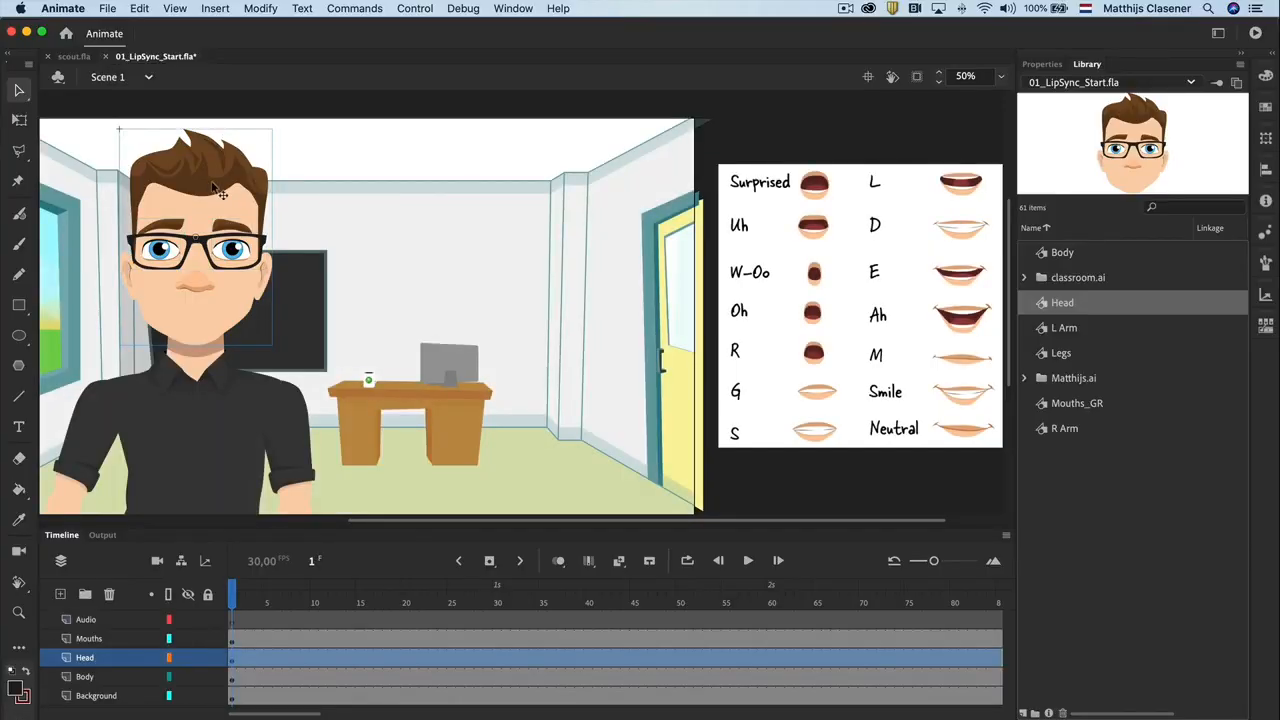
double_click(216, 196)
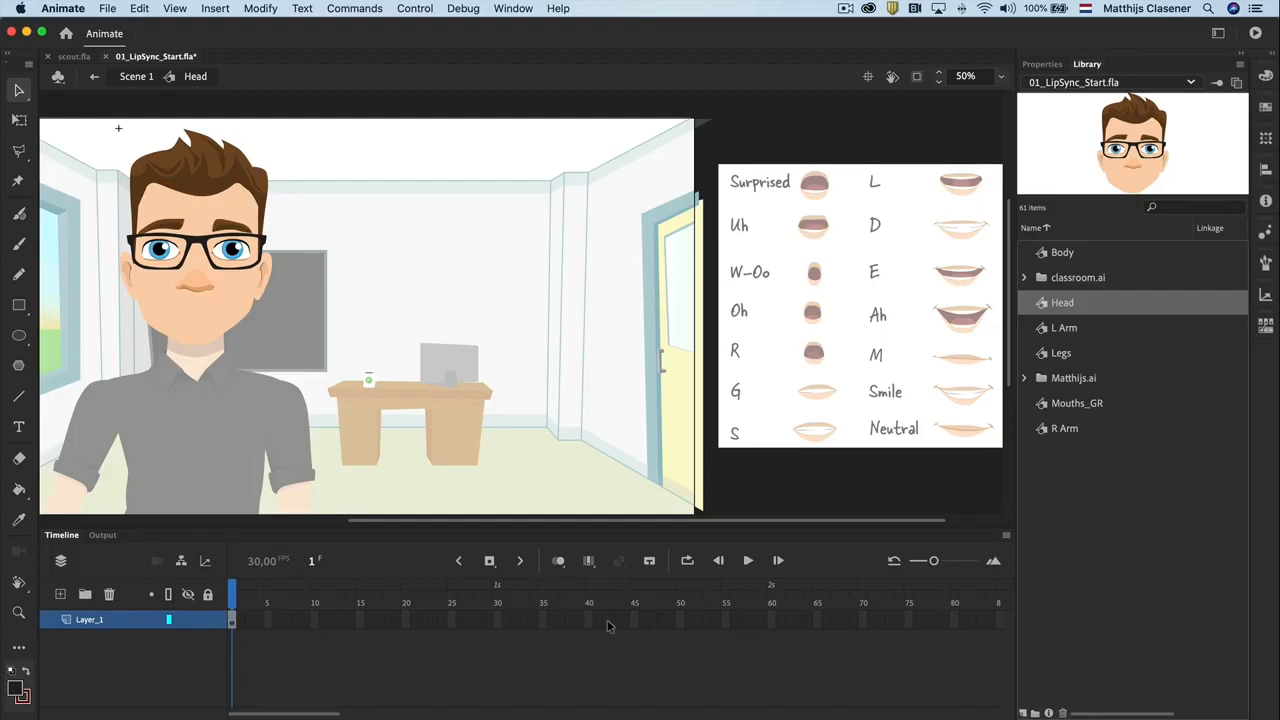
mouse_move(268, 632)
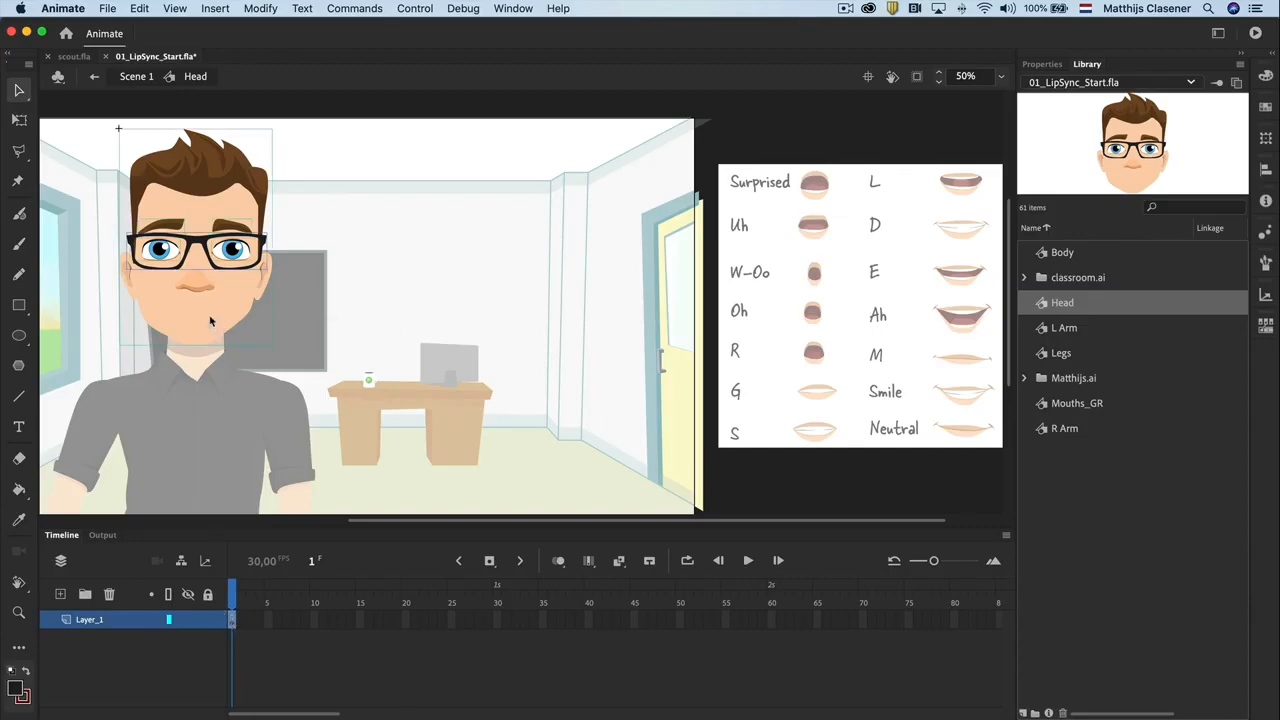
Distribute the head artwork onto separate layers for eyes, eyebrows and background.
right_click(210, 320)
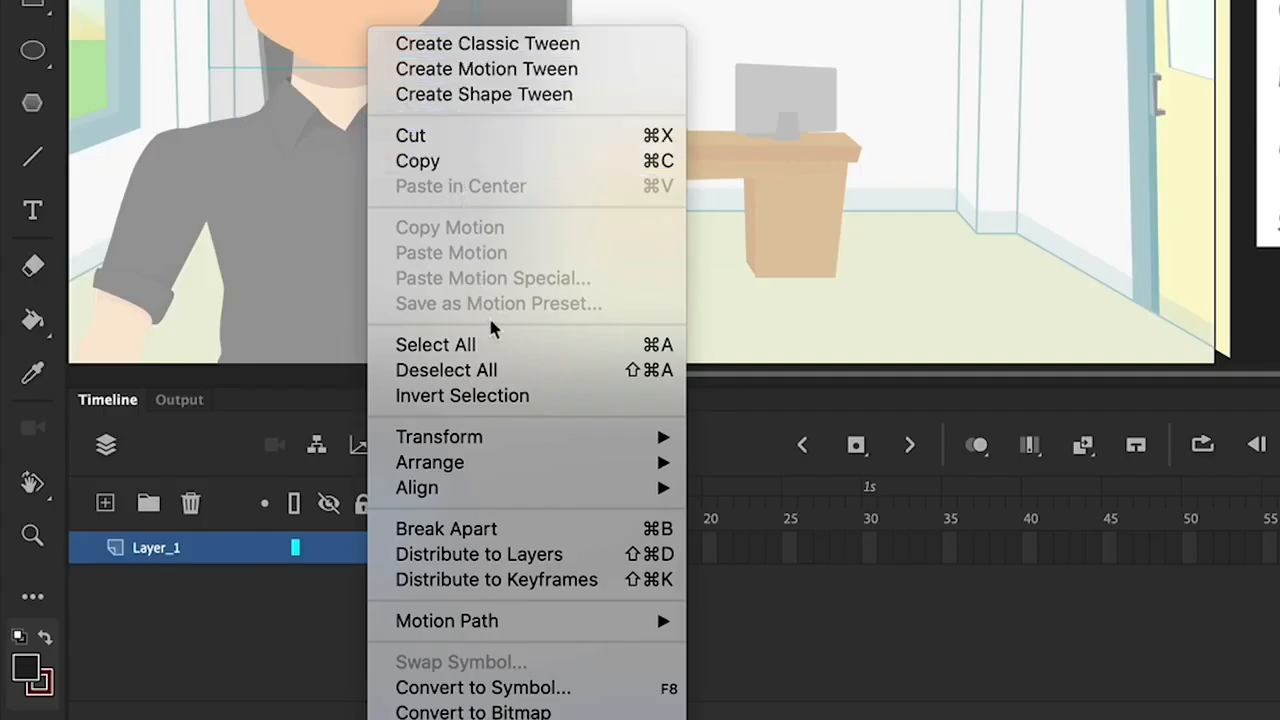
mouse_move(490, 488)
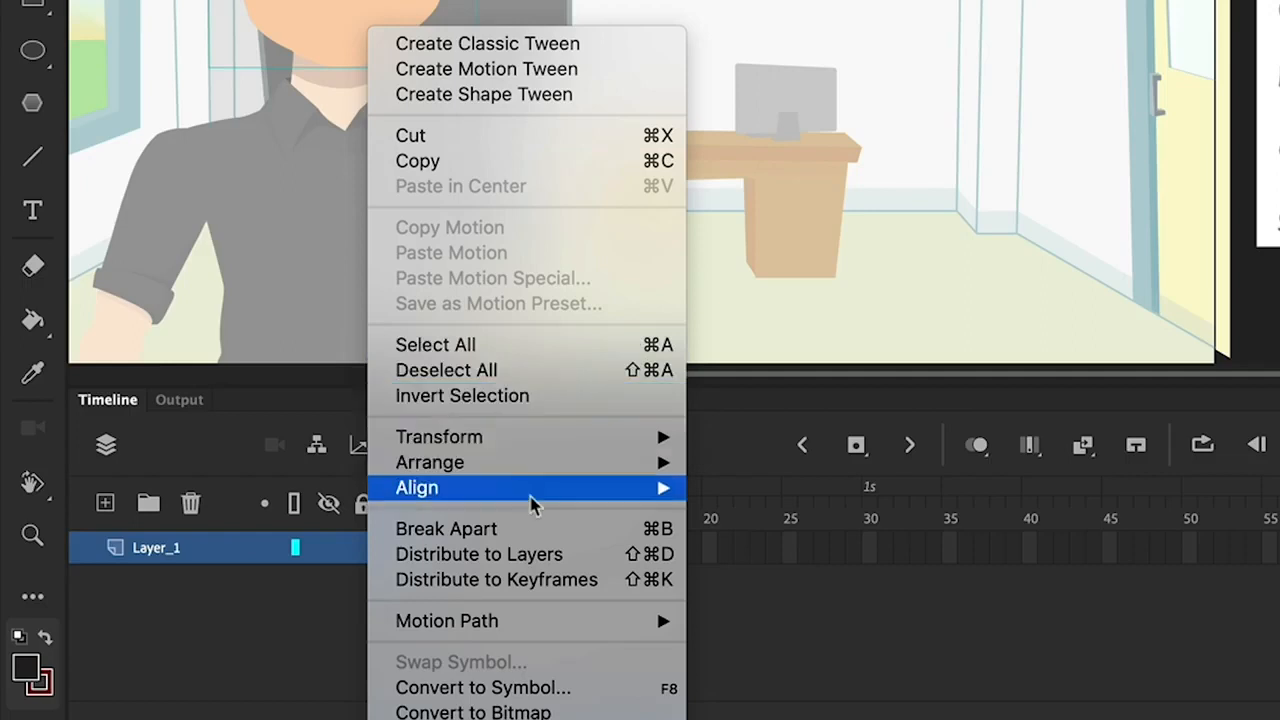
mouse_move(478, 554)
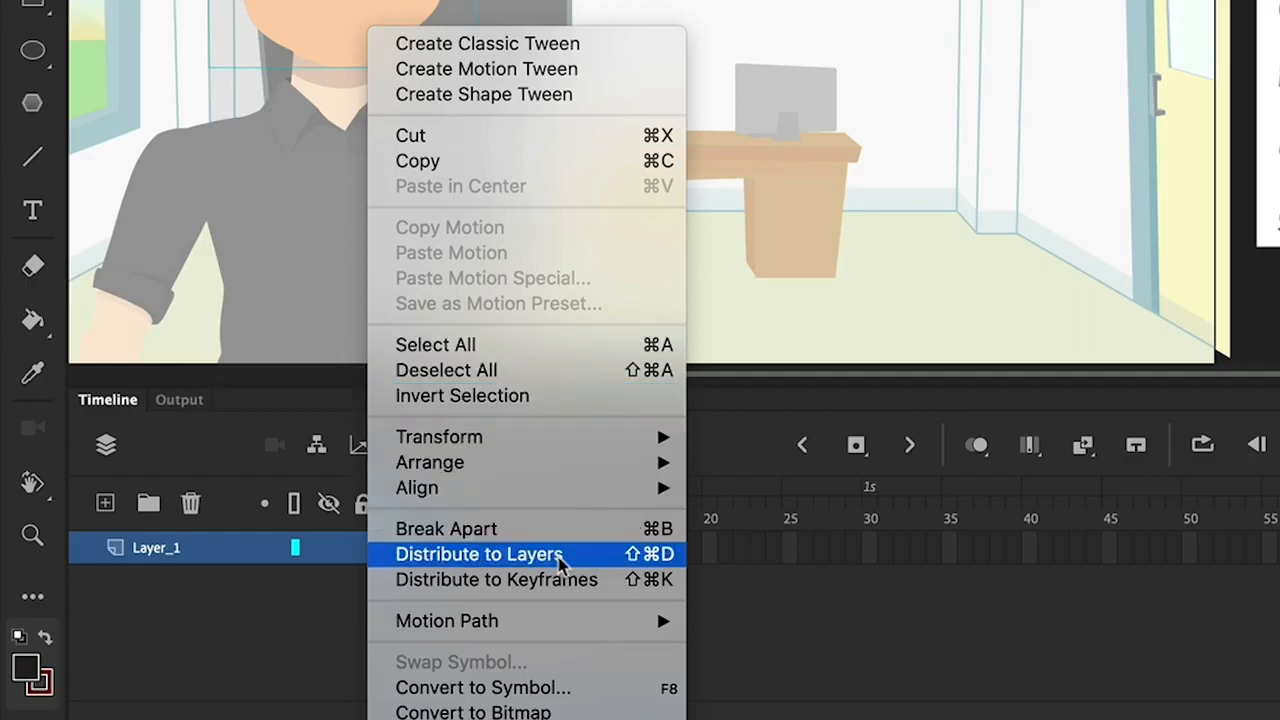
click(478, 552)
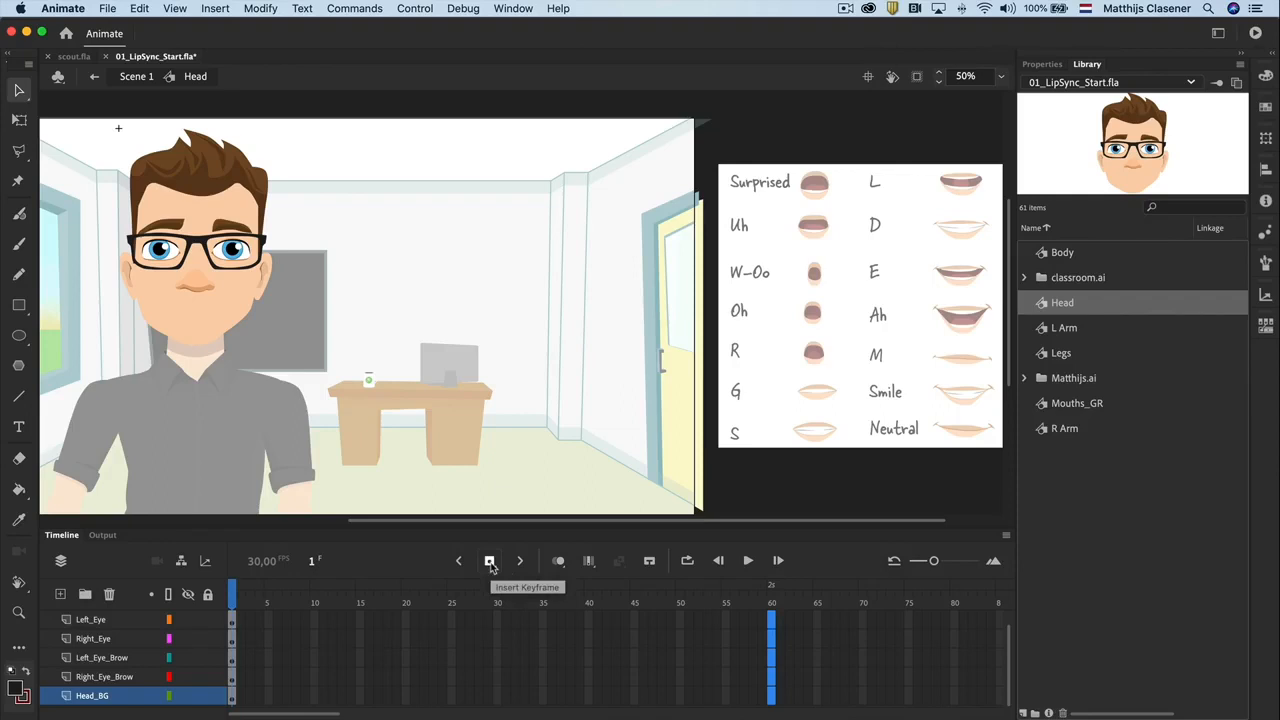
Extend all layers with frames to 60 and add a keyframe on Right_Eye at frame 55.
click(490, 560)
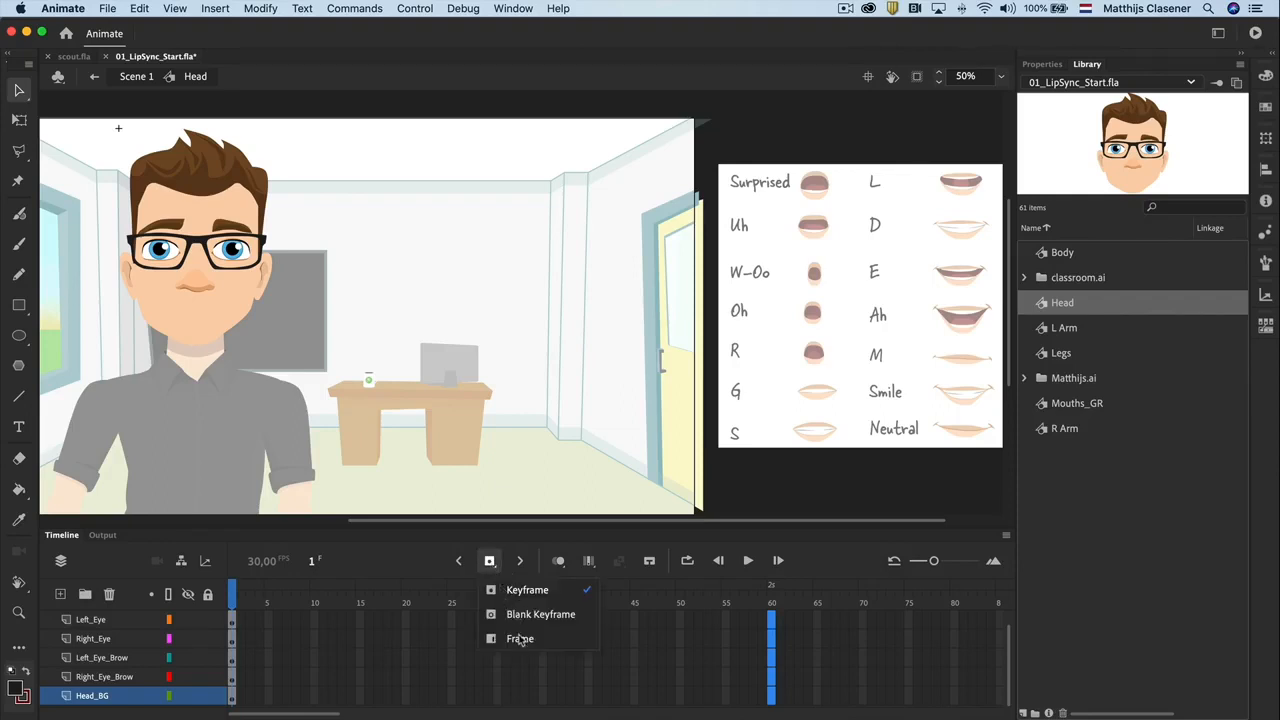
click(520, 640)
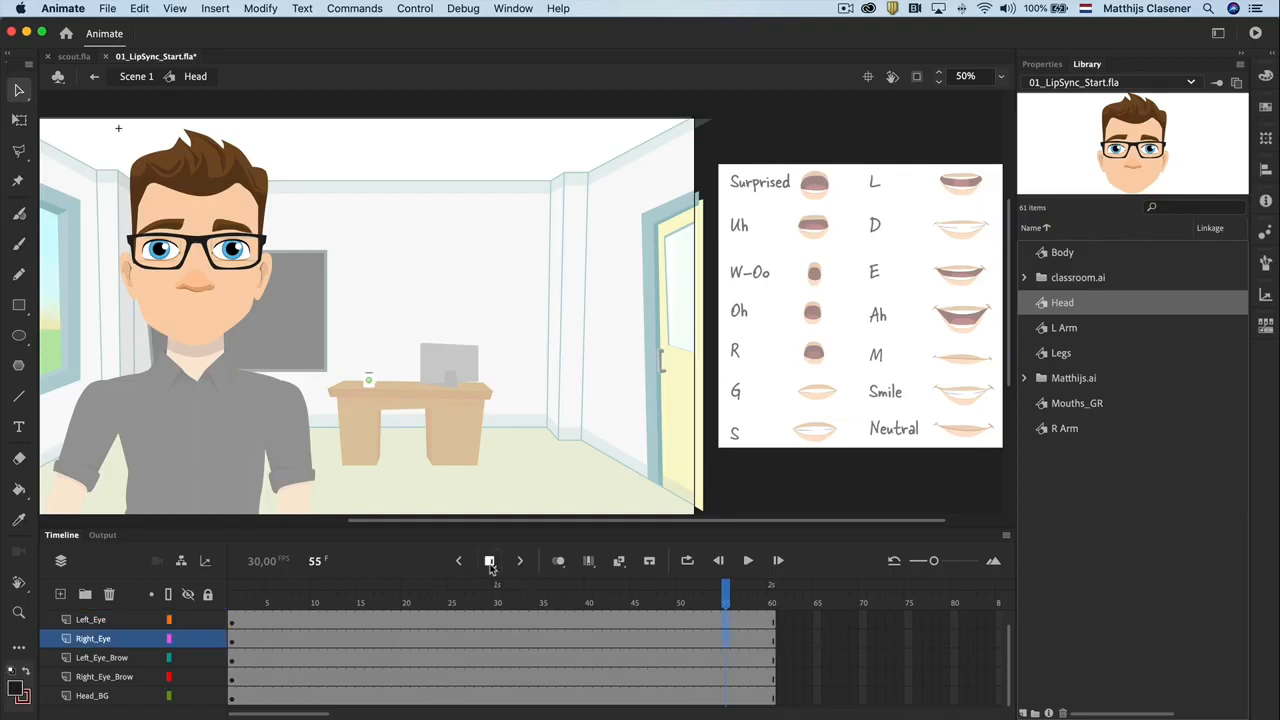
click(490, 560)
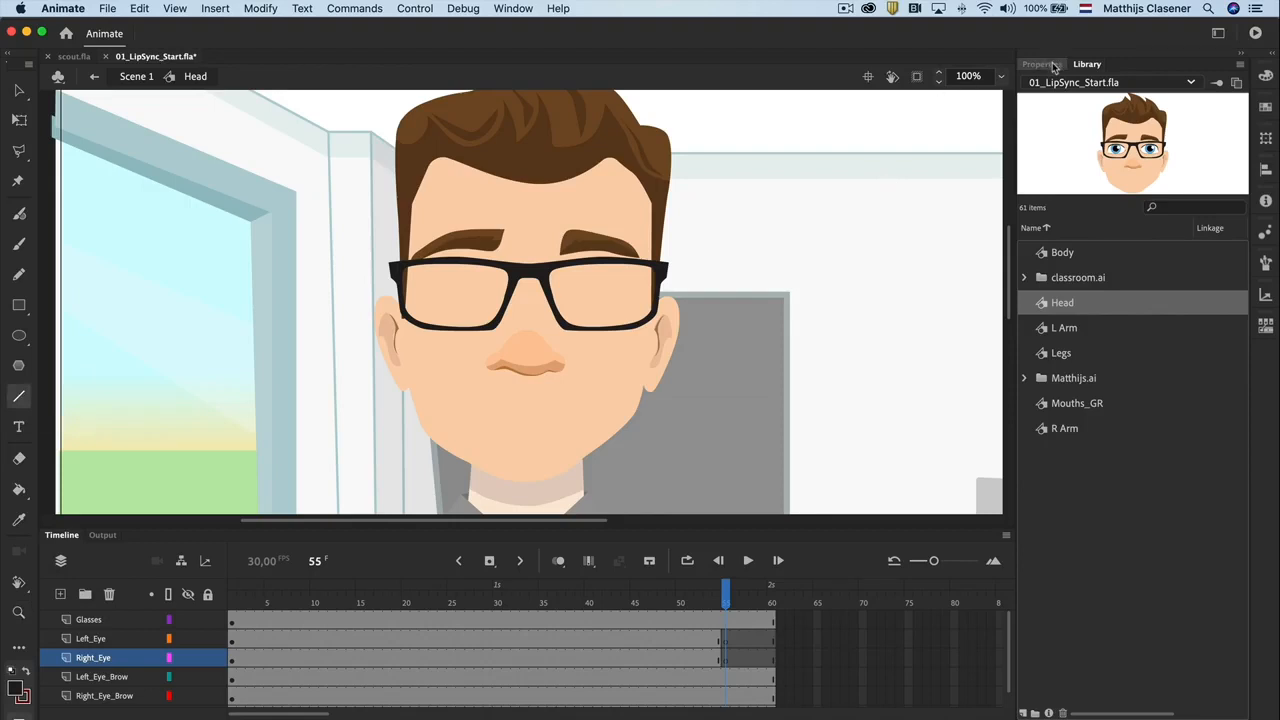
Draw a tapered size-7 closed-eyelid stroke over the right eye at frame 55.
click(1040, 64)
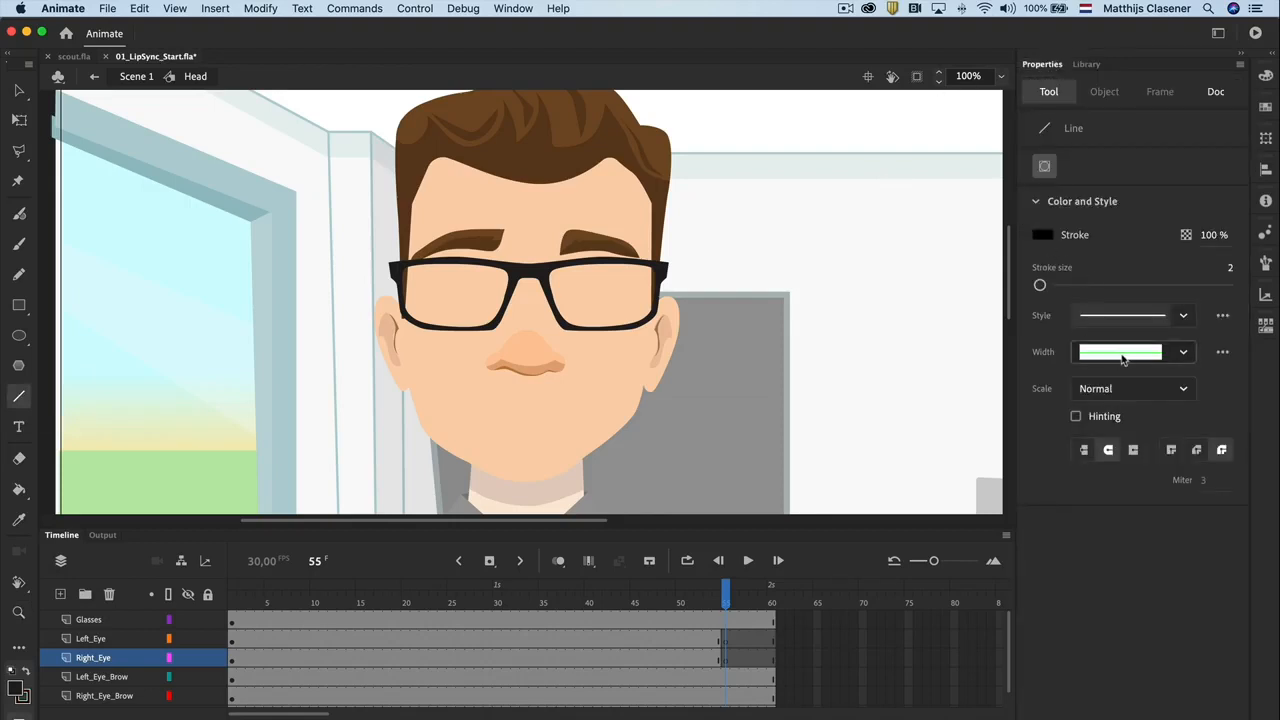
drag(1040, 284, 1044, 284)
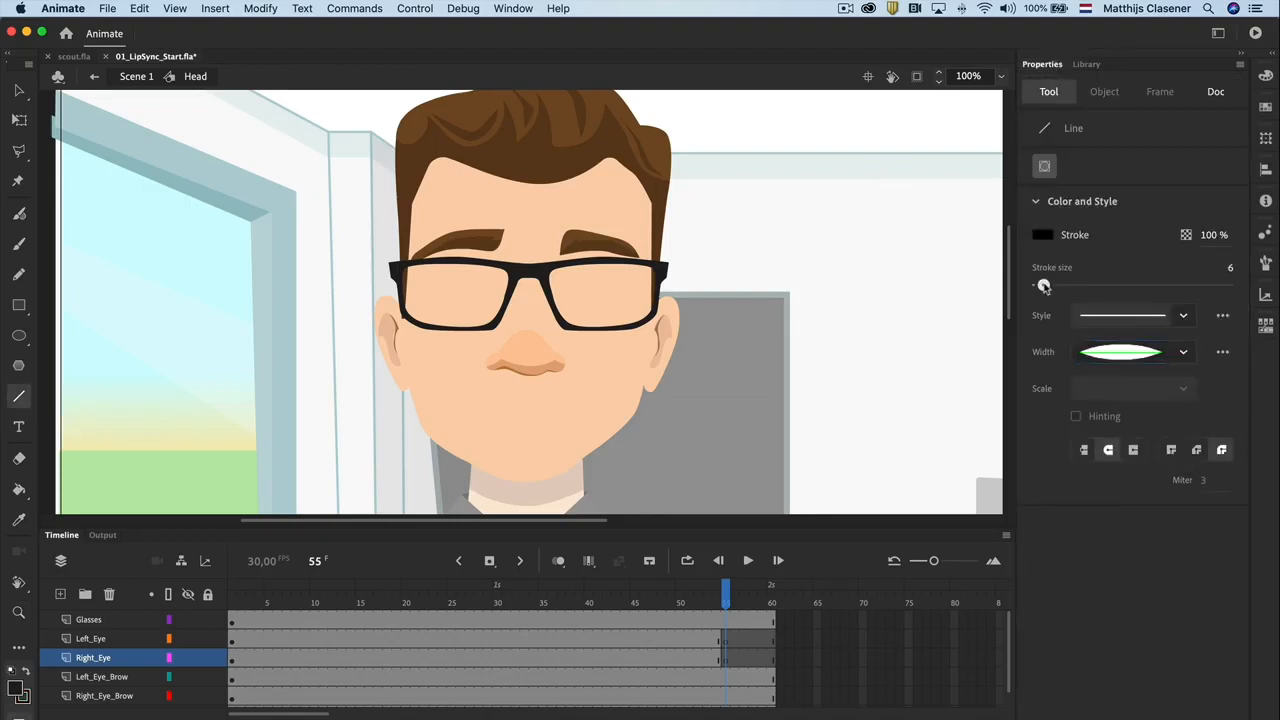
drag(1036, 284, 1046, 284)
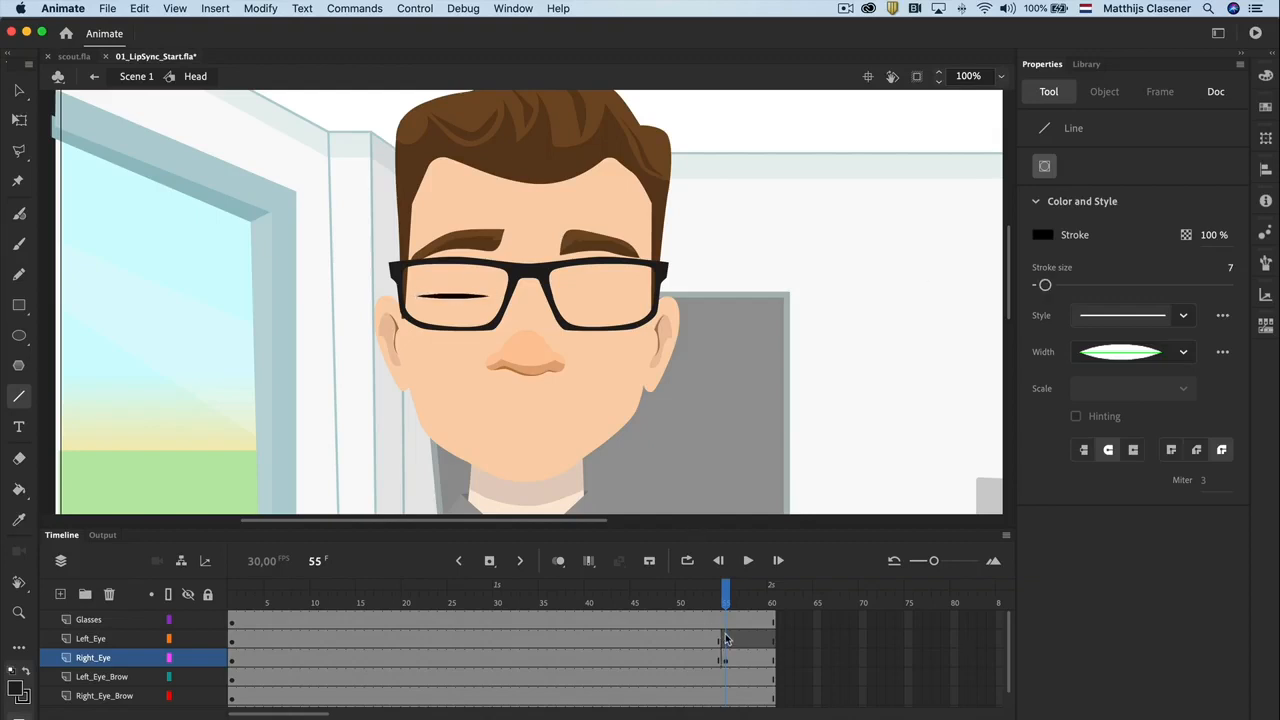
click(90, 638)
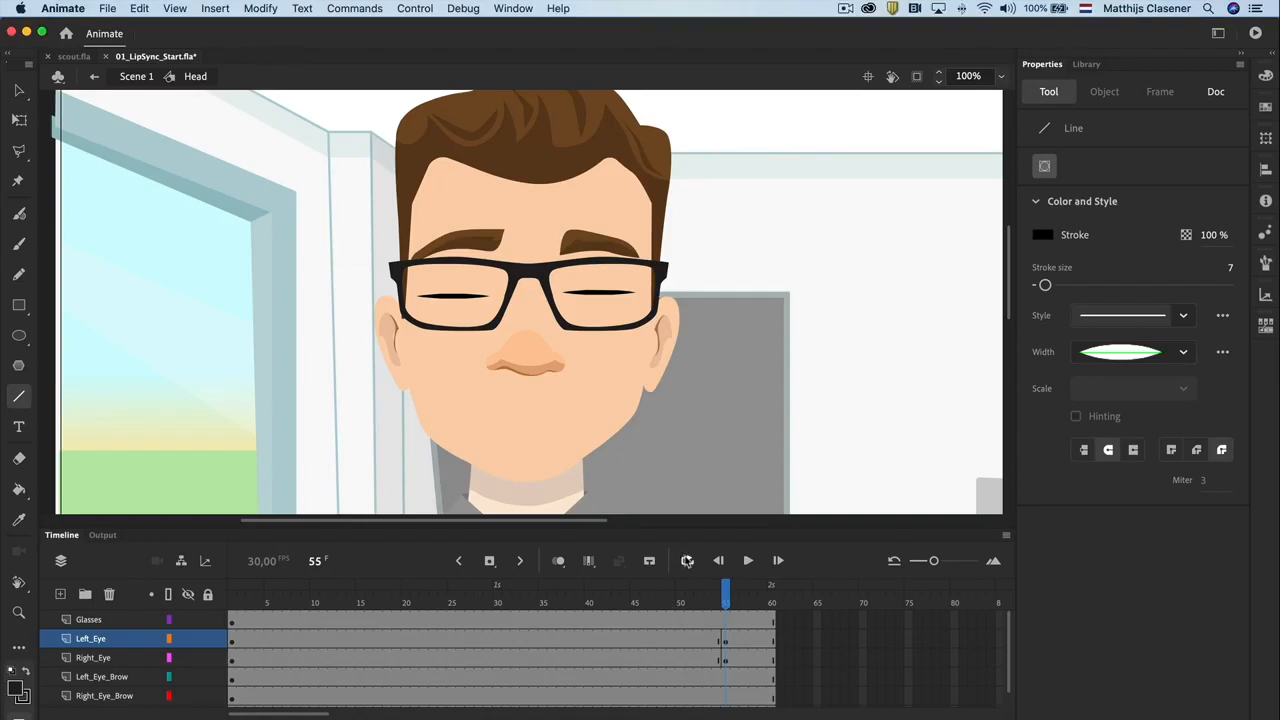
Play the timeline to preview the blink, then stop playback.
click(748, 560)
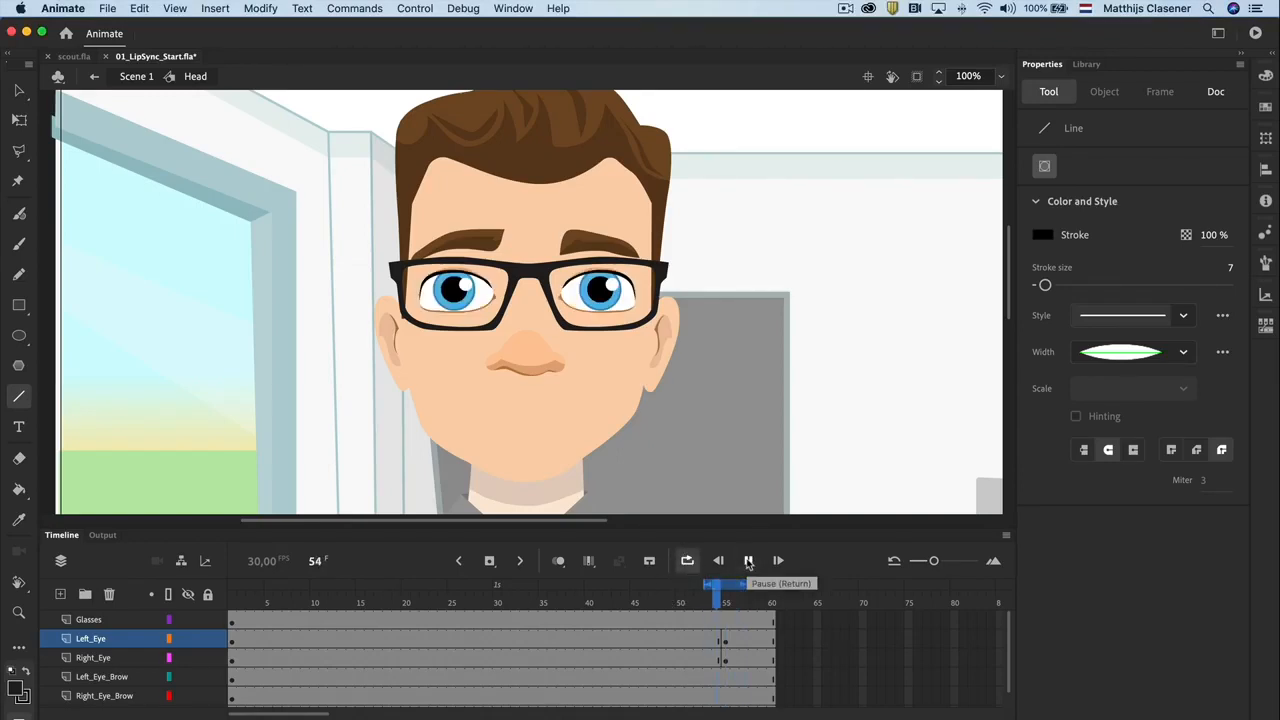
click(748, 560)
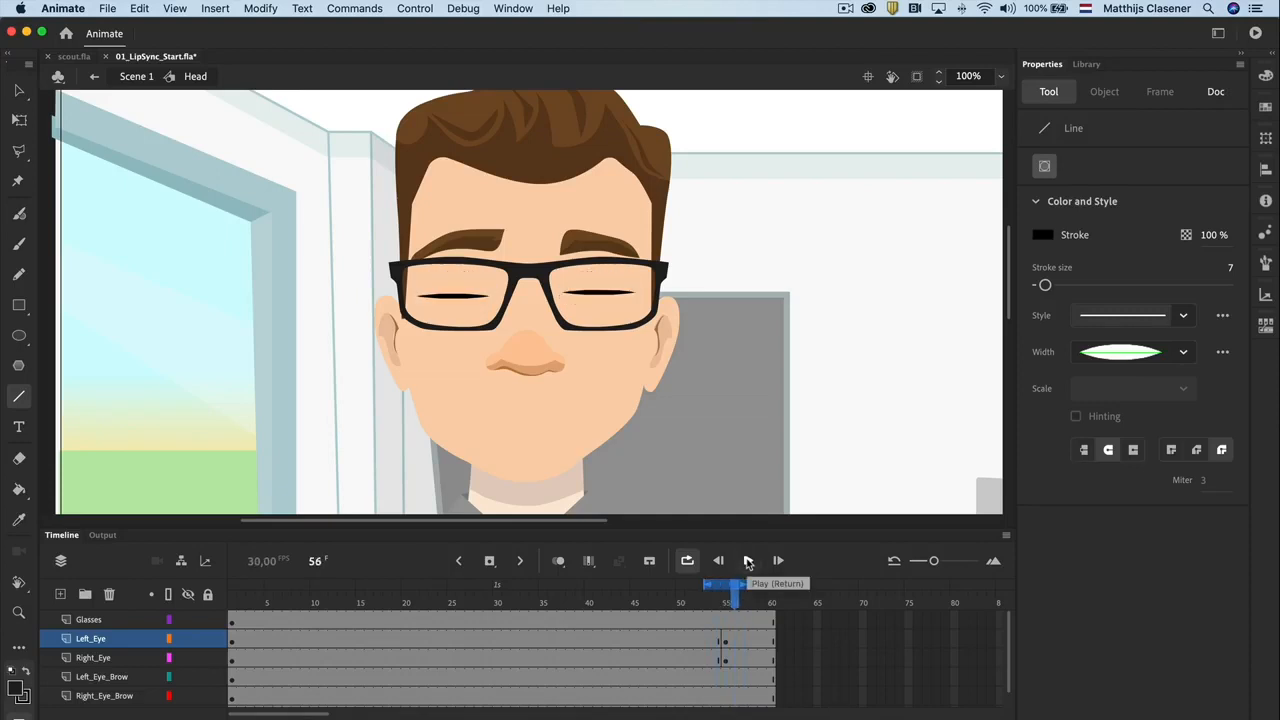